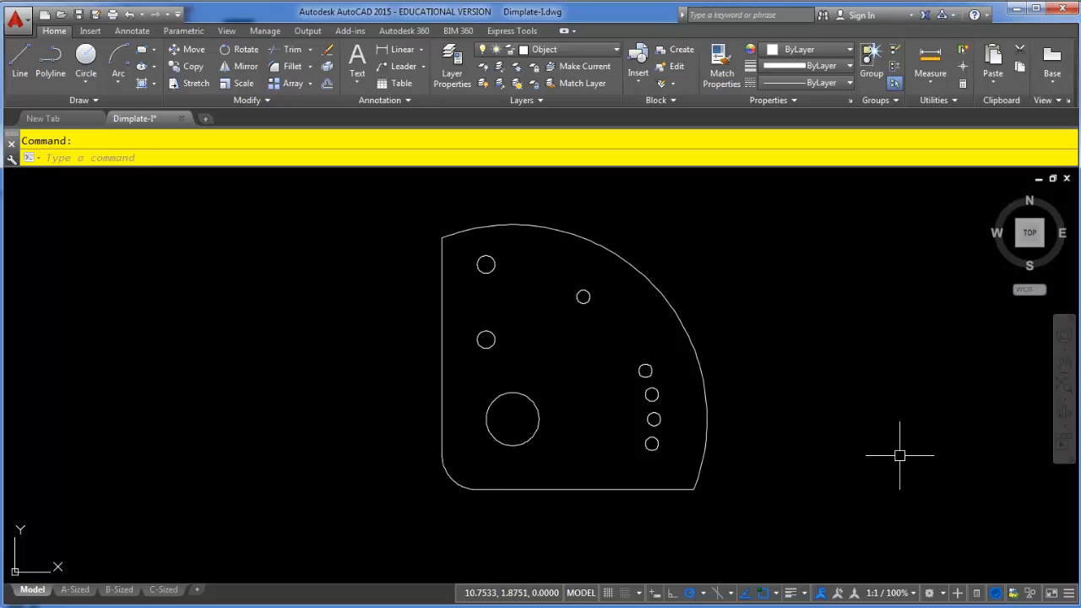
mouse_move(901, 452)
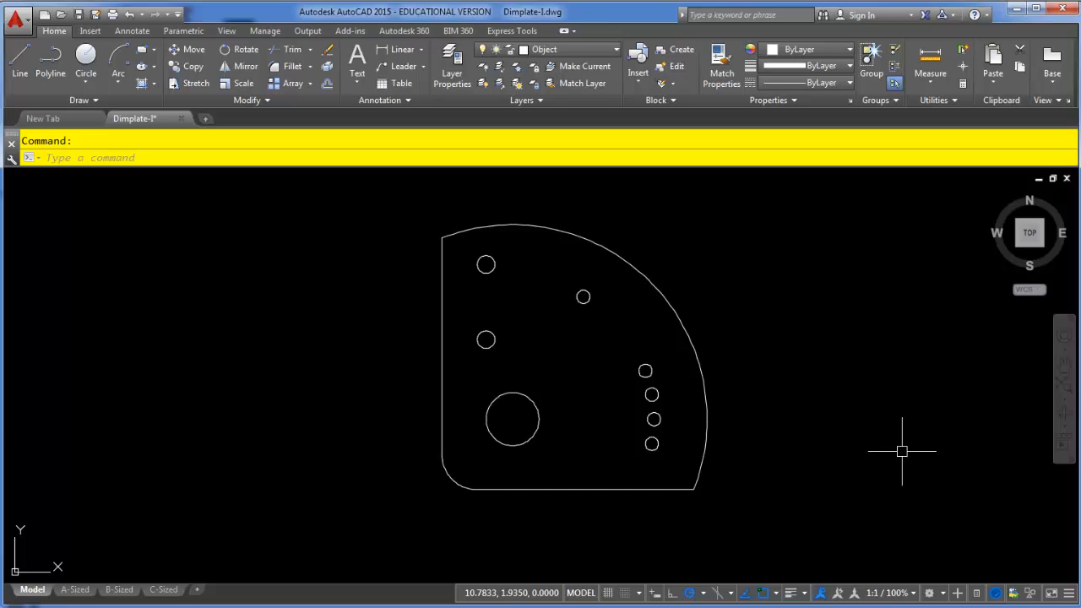
mouse_move(624, 484)
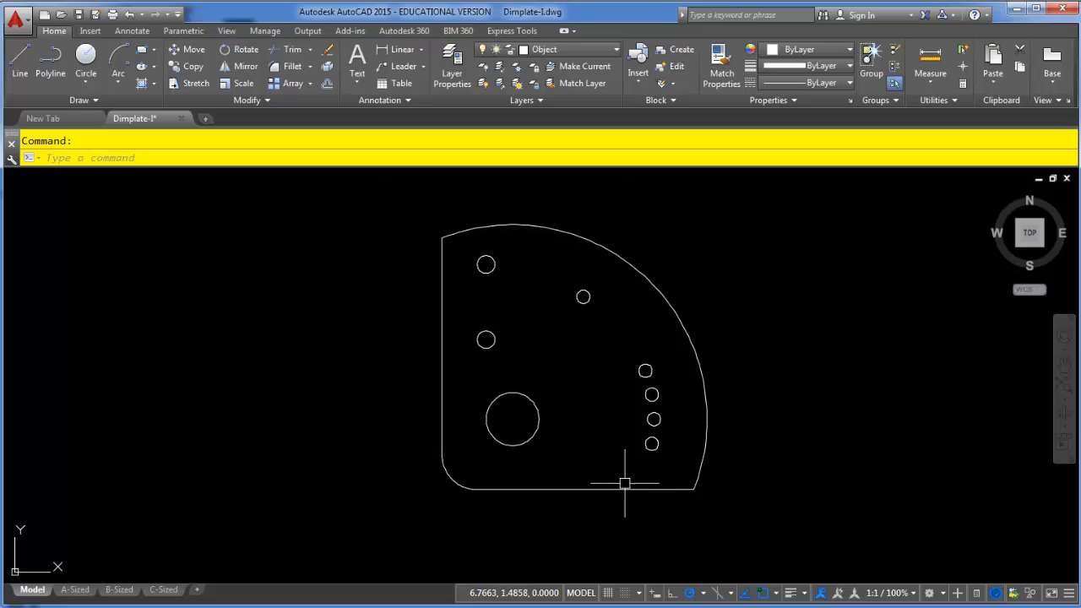
mouse_move(497, 517)
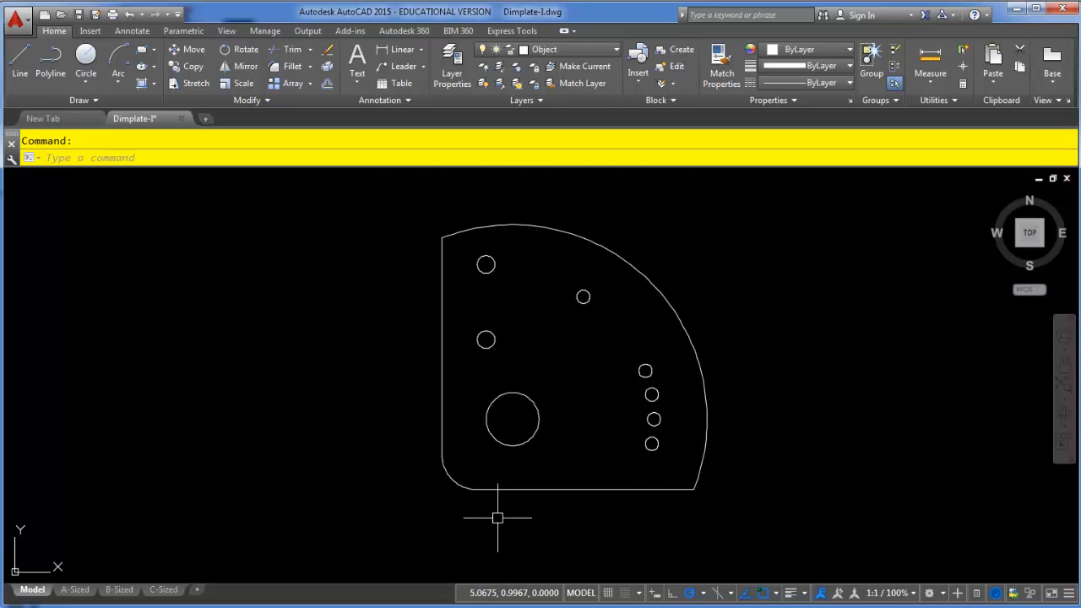
Join the separate plate outline pieces and confirm they select as one polyline.
click(582, 488)
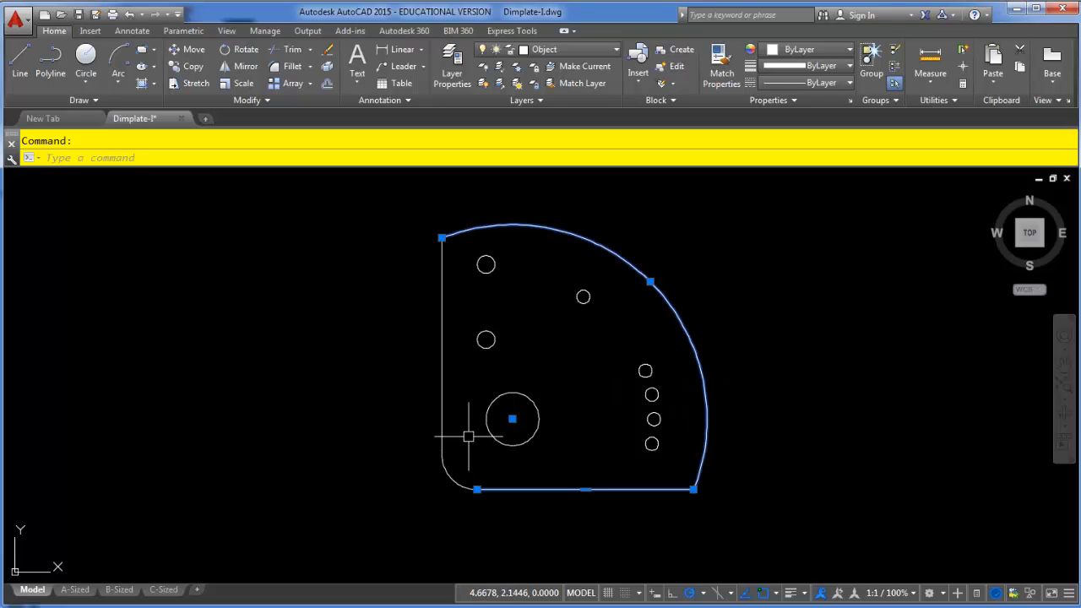
key(Escape)
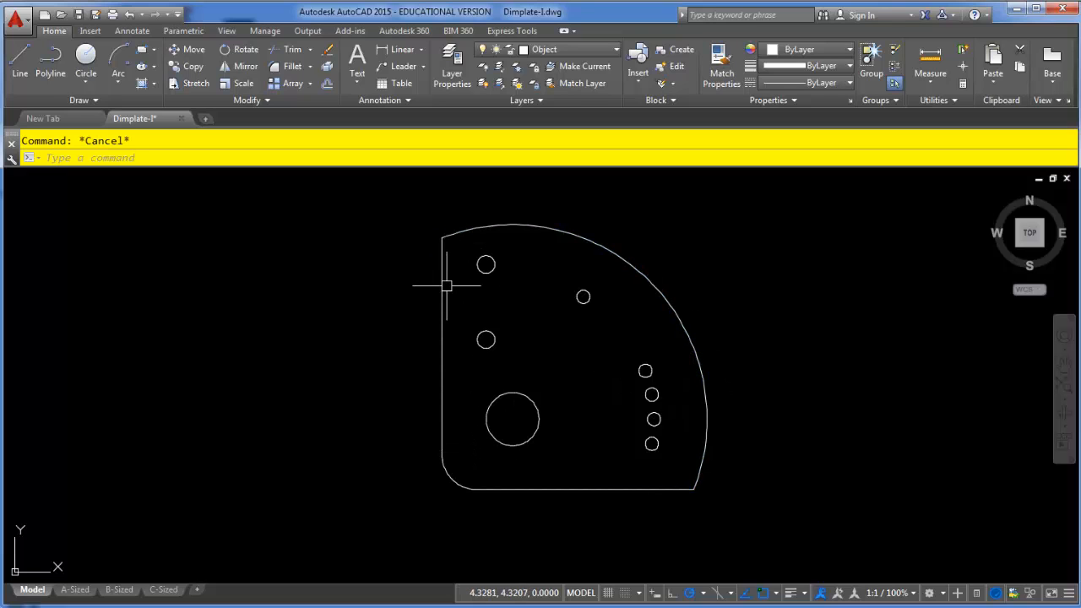
mouse_move(684, 355)
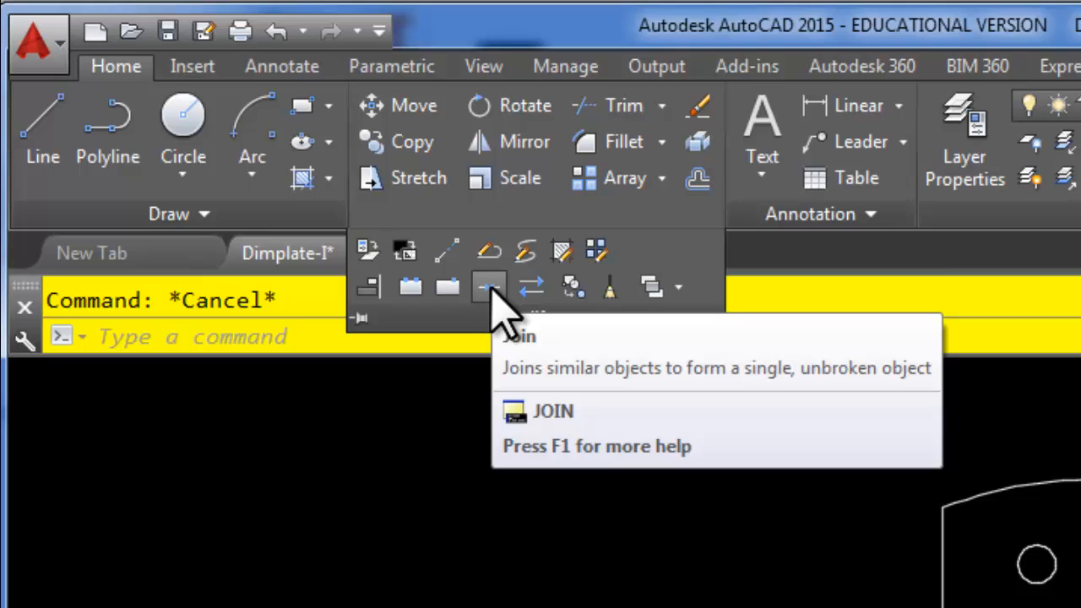
click(488, 287)
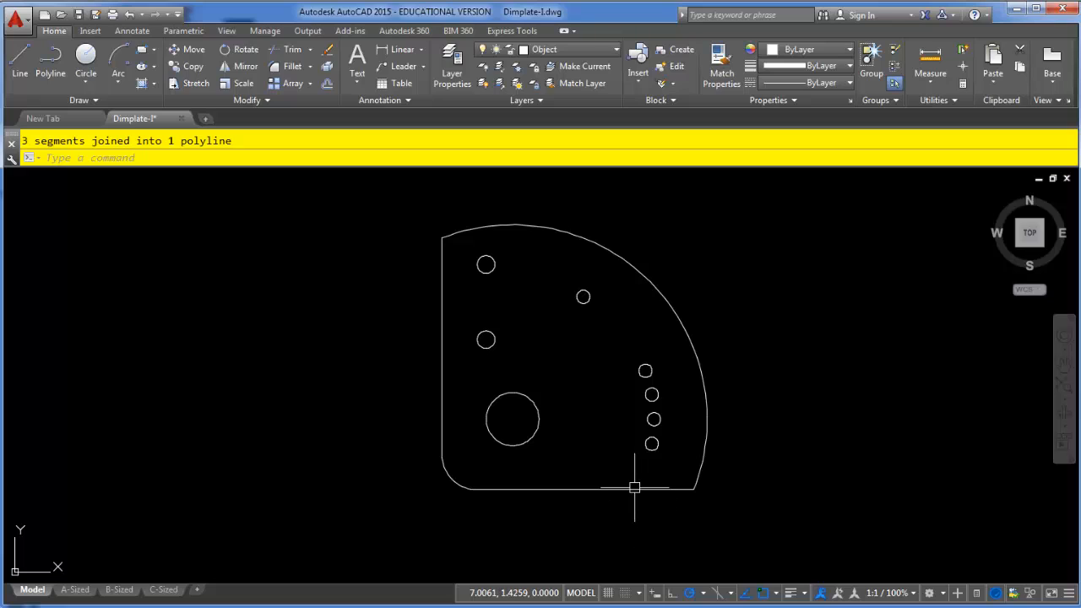
click(635, 487)
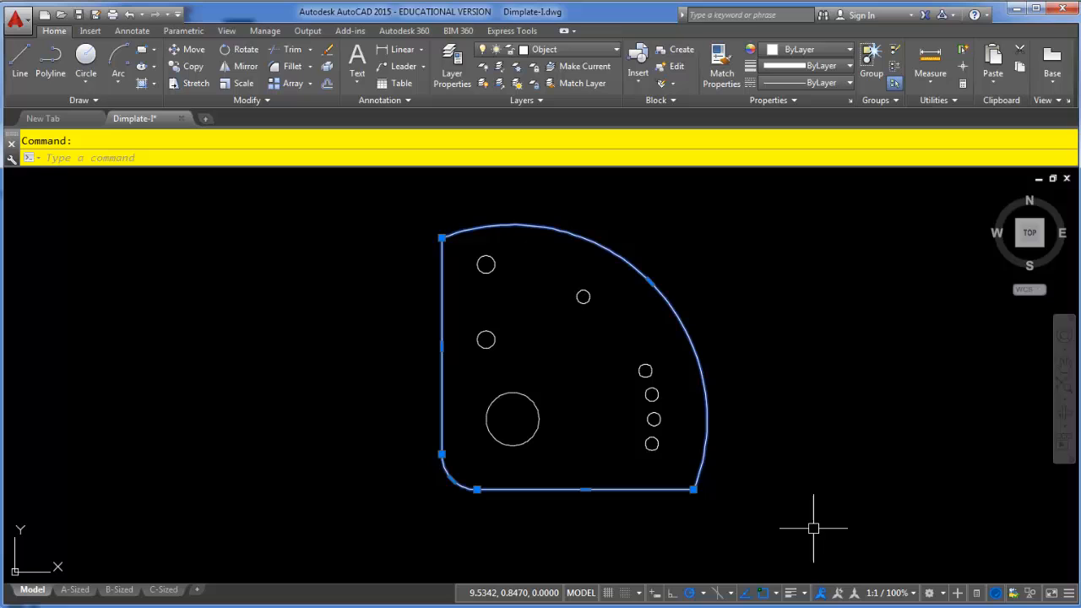
key(Escape)
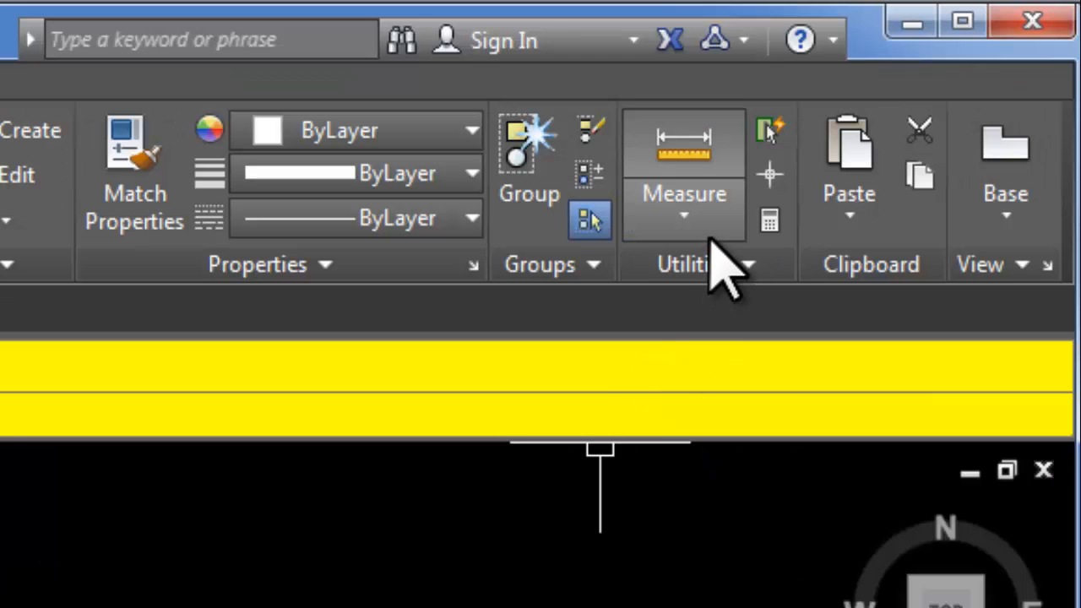
Start the Area measurement from the Measure dropdown in the Utilities panel.
click(684, 215)
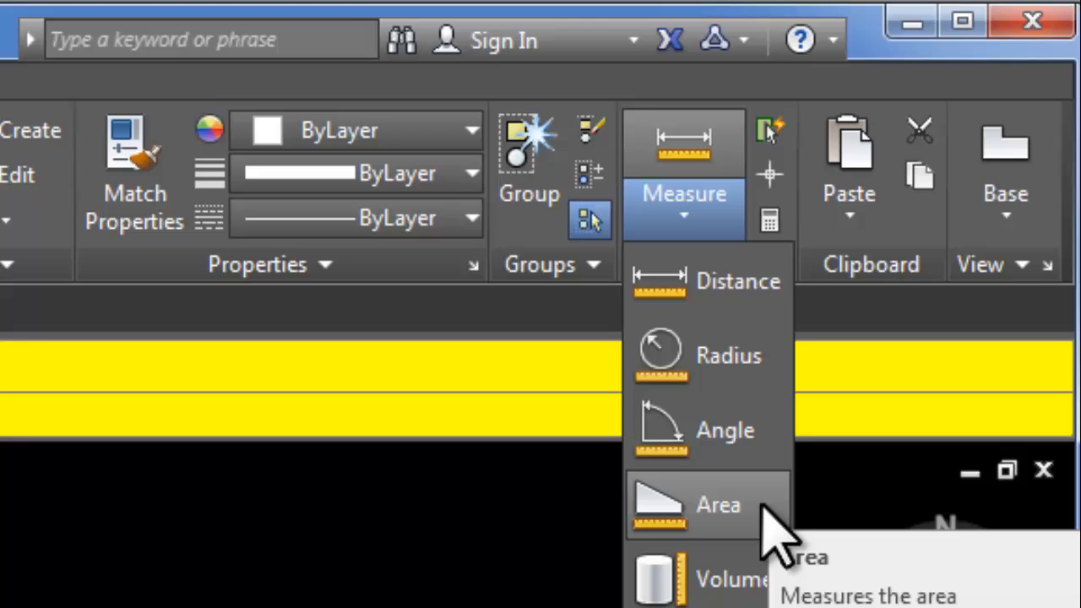
click(718, 504)
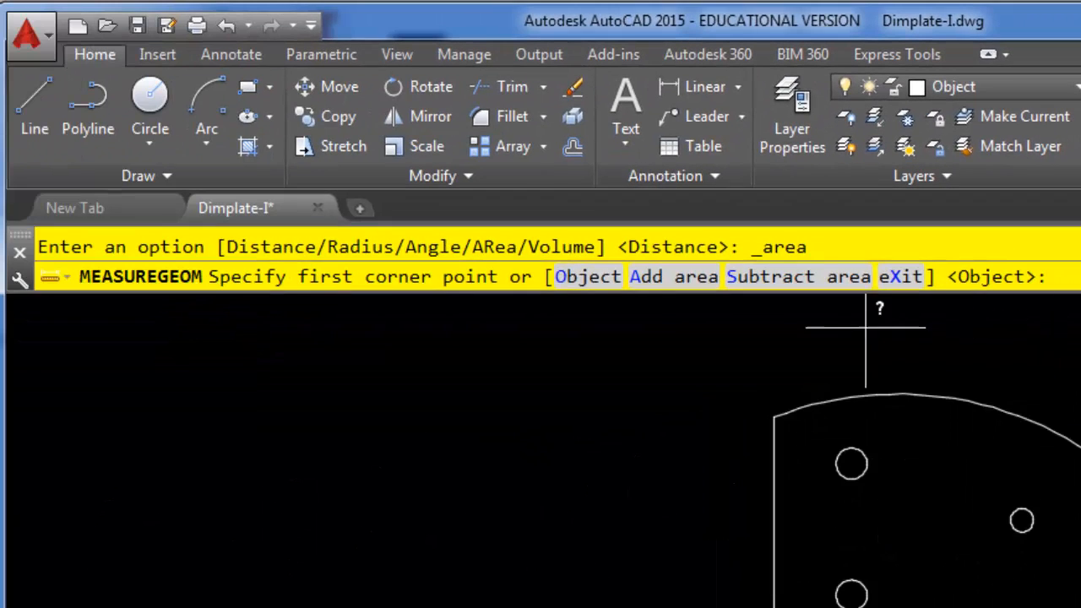
mouse_move(742, 337)
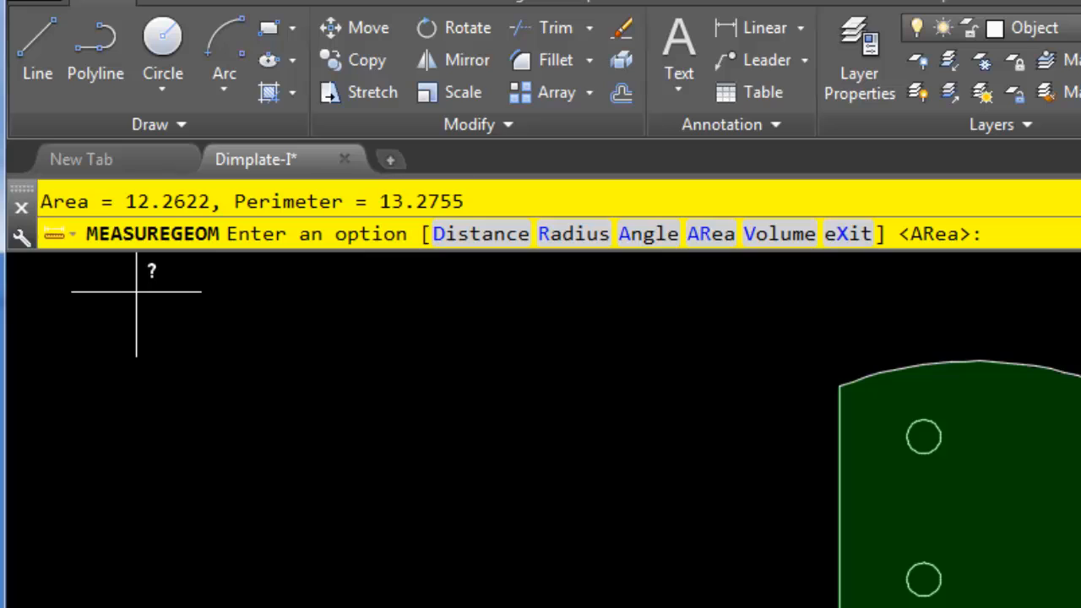
mouse_move(526, 308)
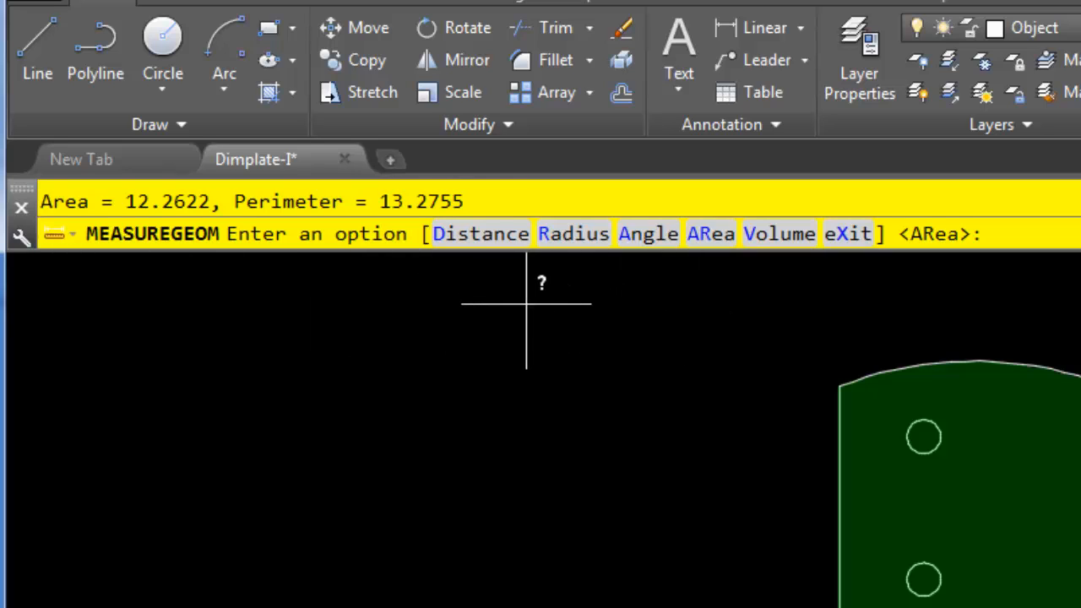
mouse_move(522, 304)
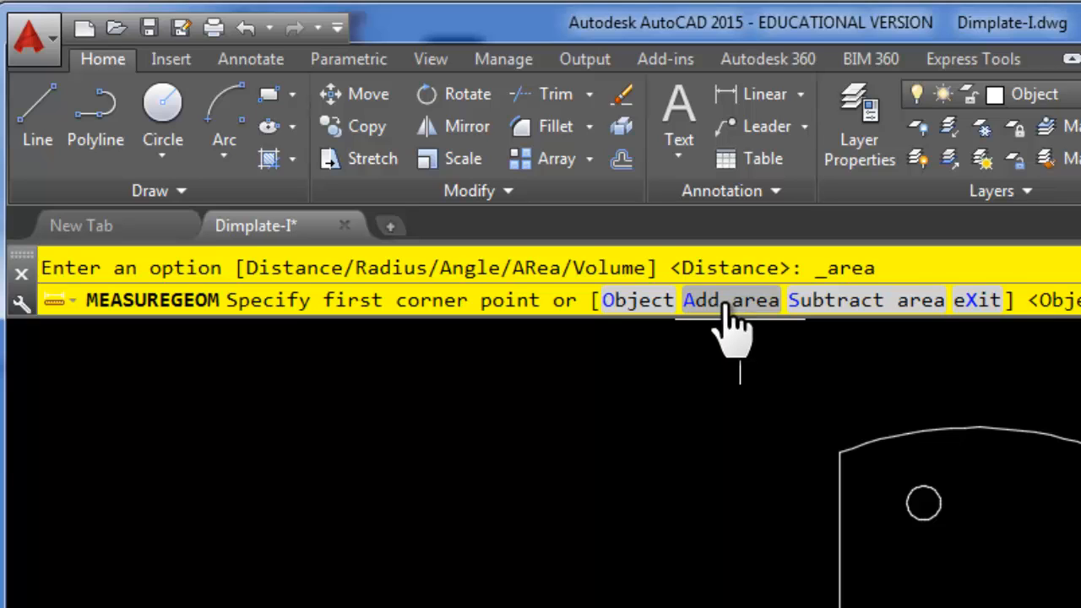
Switch the area measurement to Add area mode for a running total.
click(731, 299)
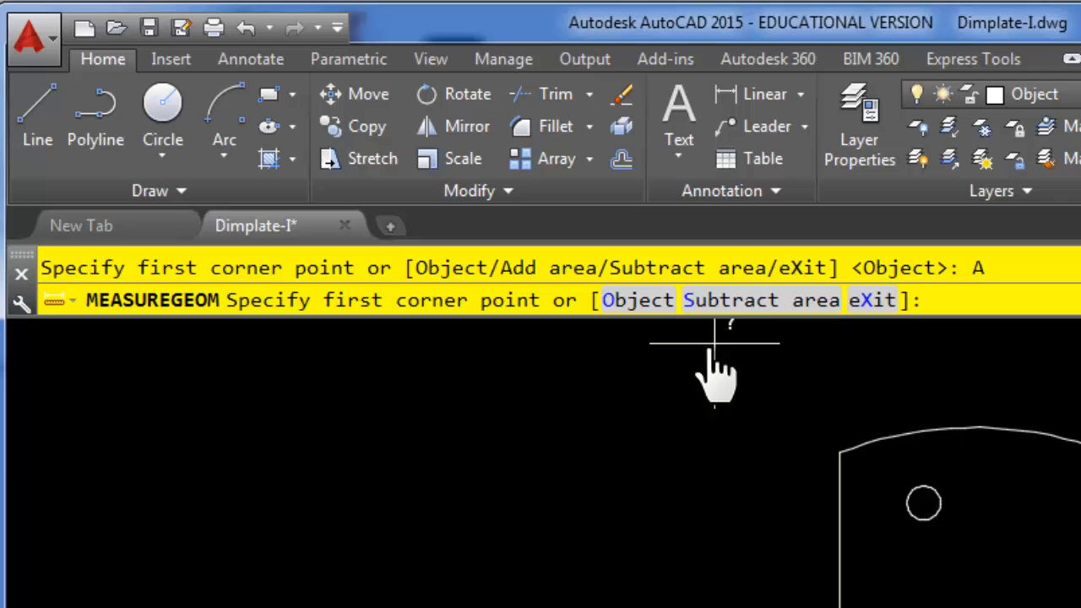
mouse_move(658, 392)
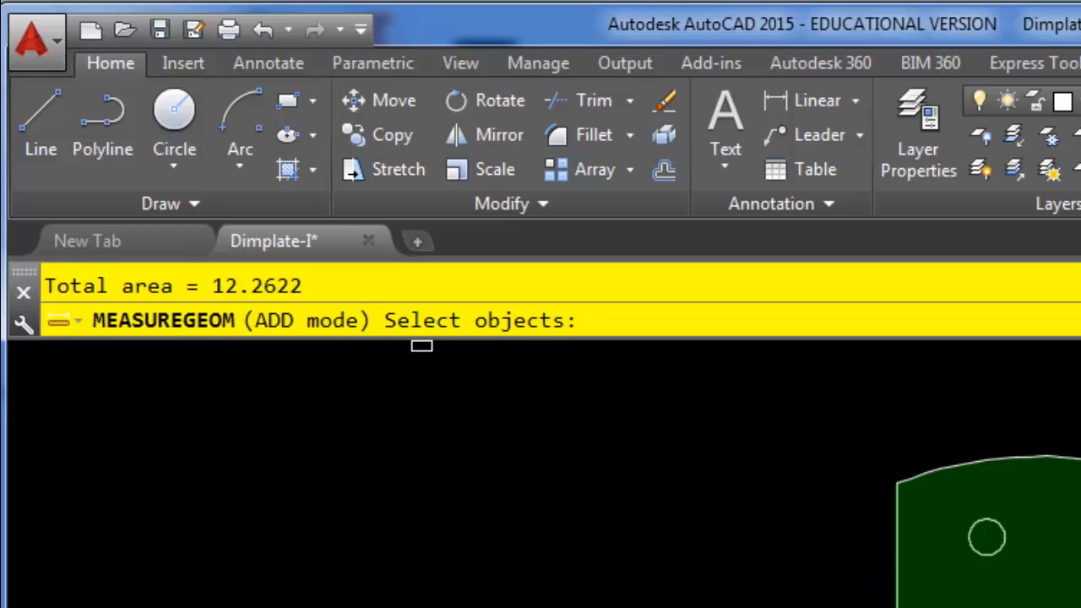
mouse_move(540, 513)
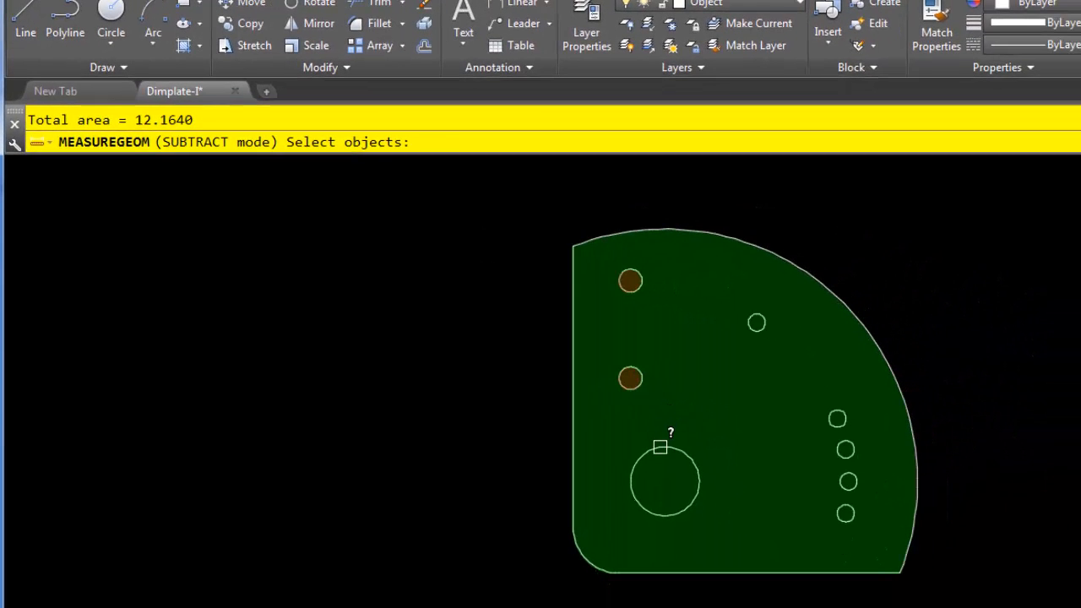
Subtract the circular holes from the plate area and view the F2 results log.
click(660, 482)
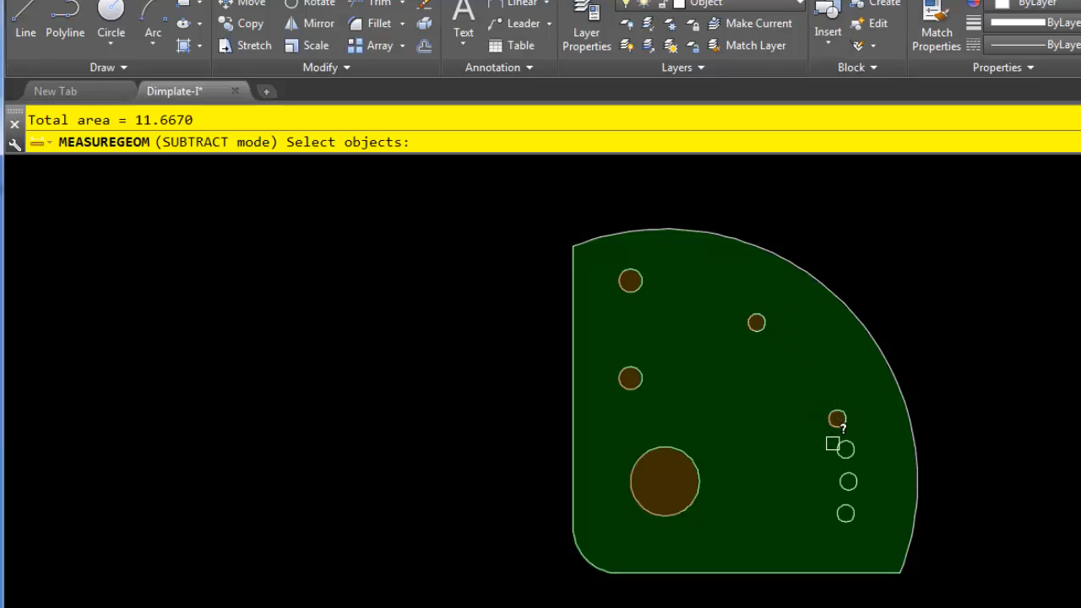
click(847, 448)
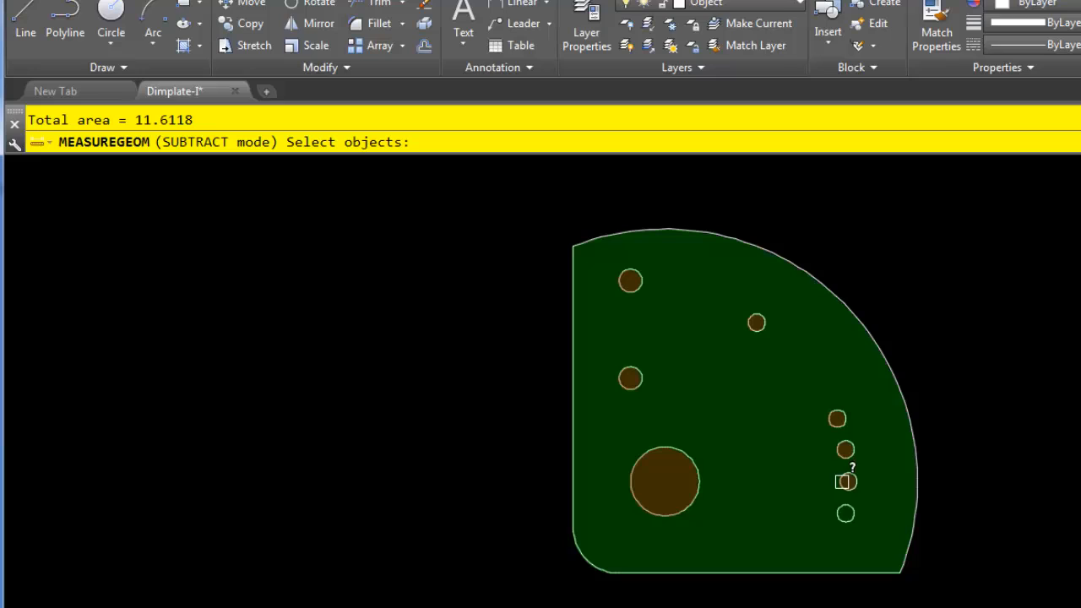
mouse_move(842, 512)
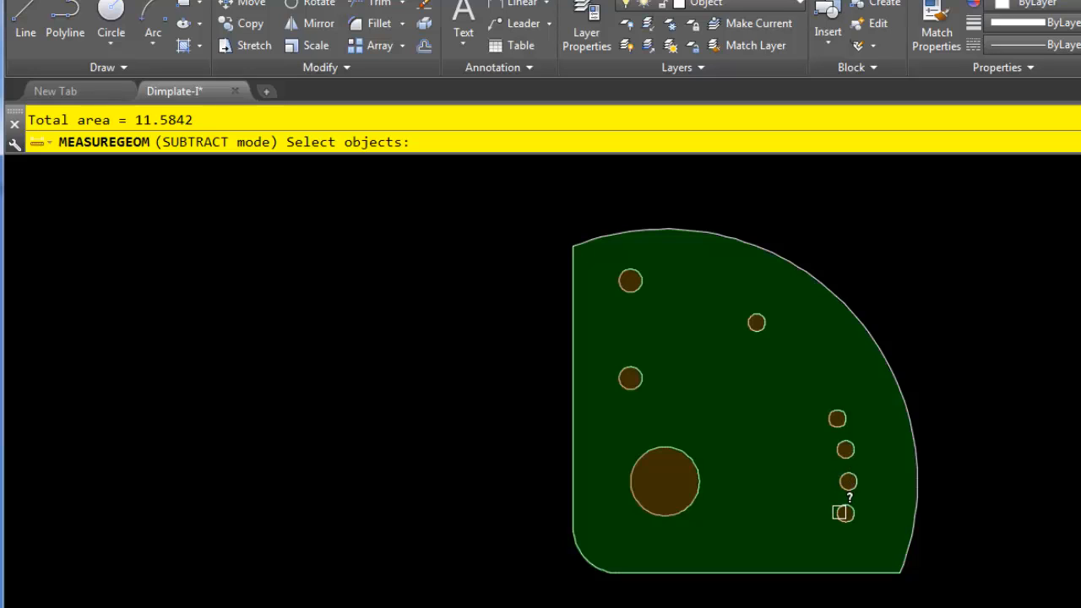
key(F2)
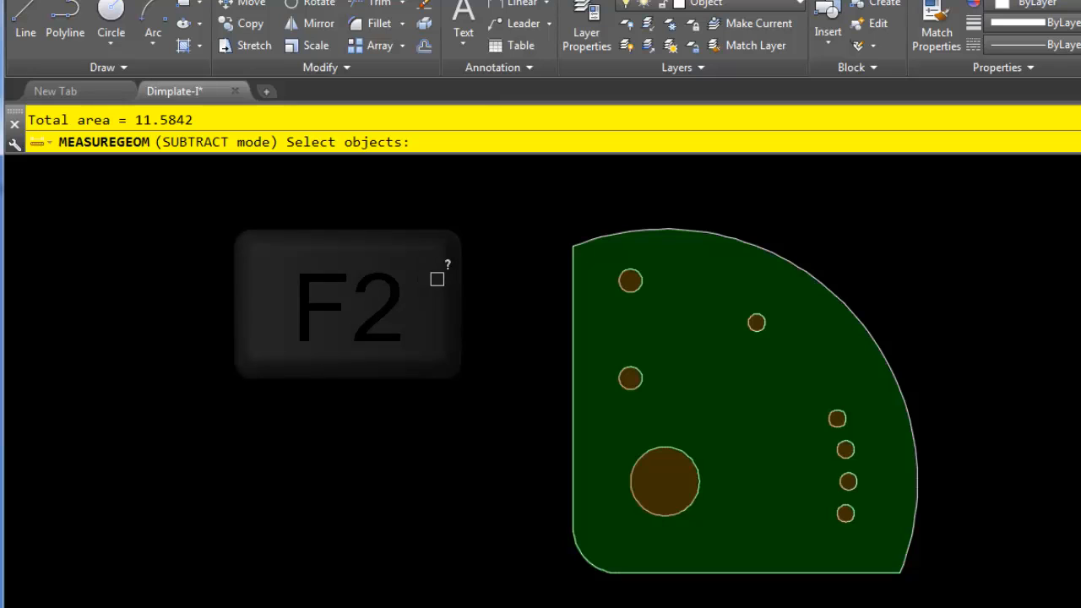
key(f2)
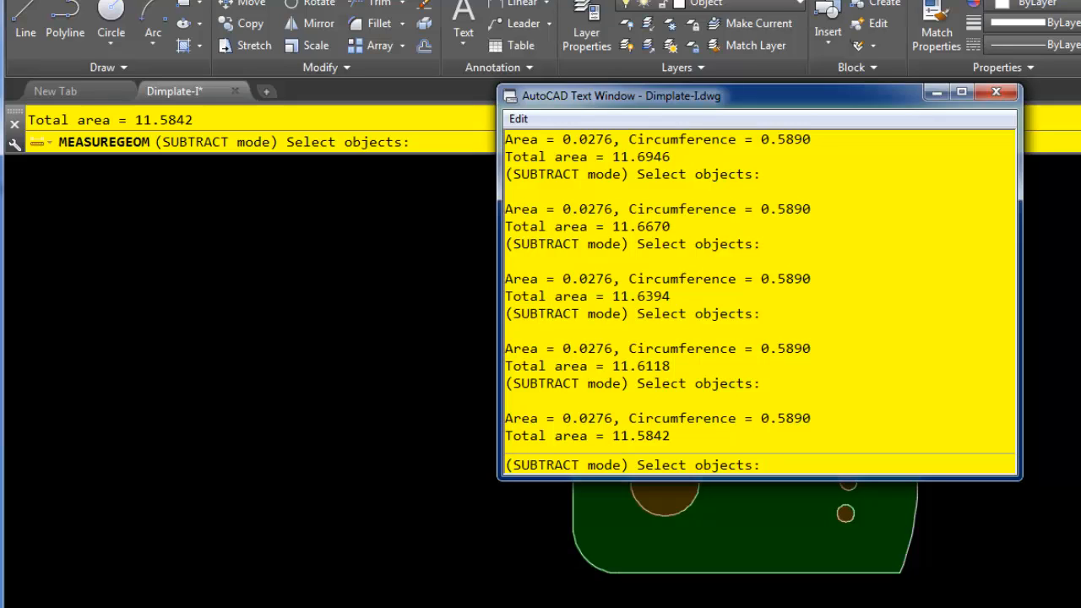
click(995, 91)
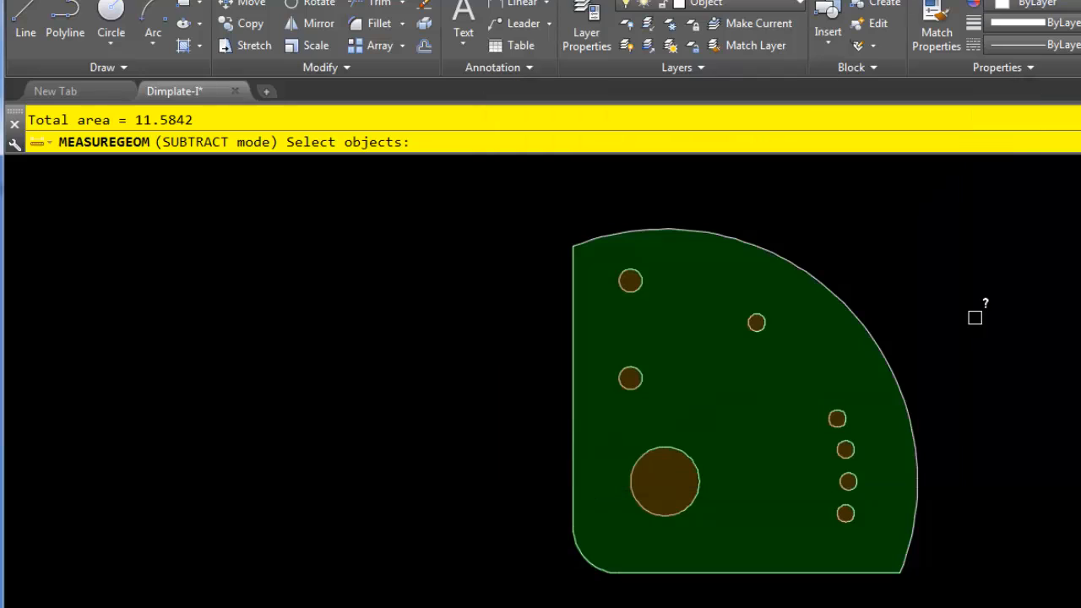
mouse_move(1004, 295)
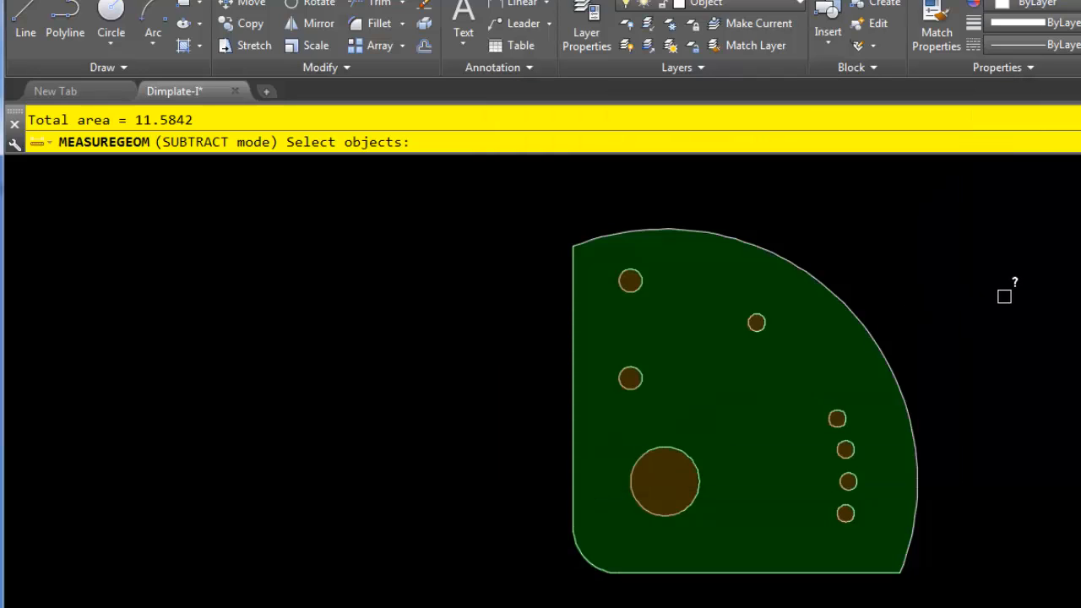
mouse_move(977, 261)
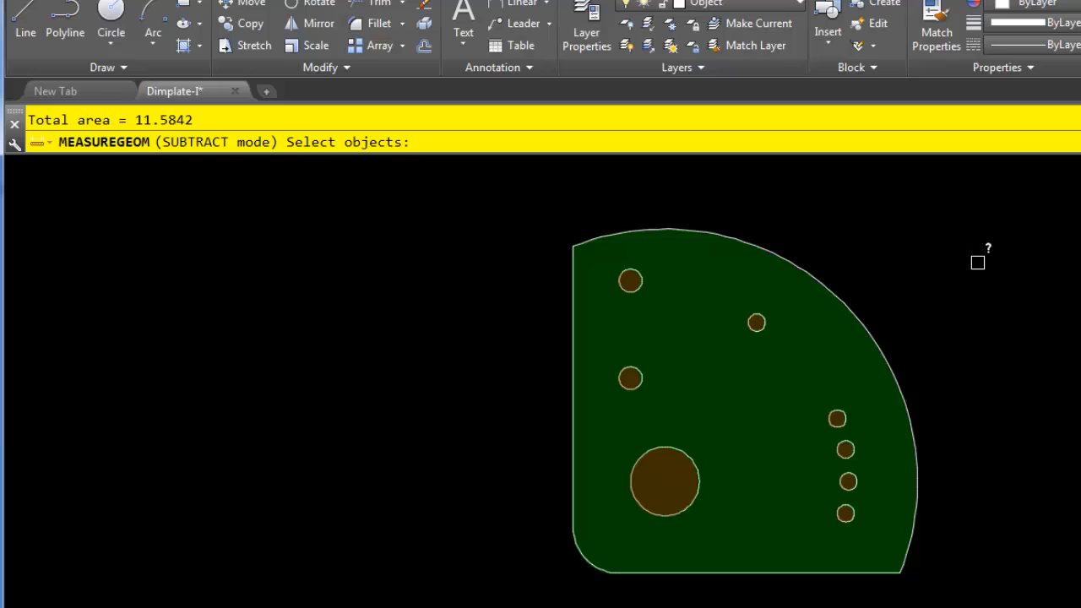
mouse_move(1028, 279)
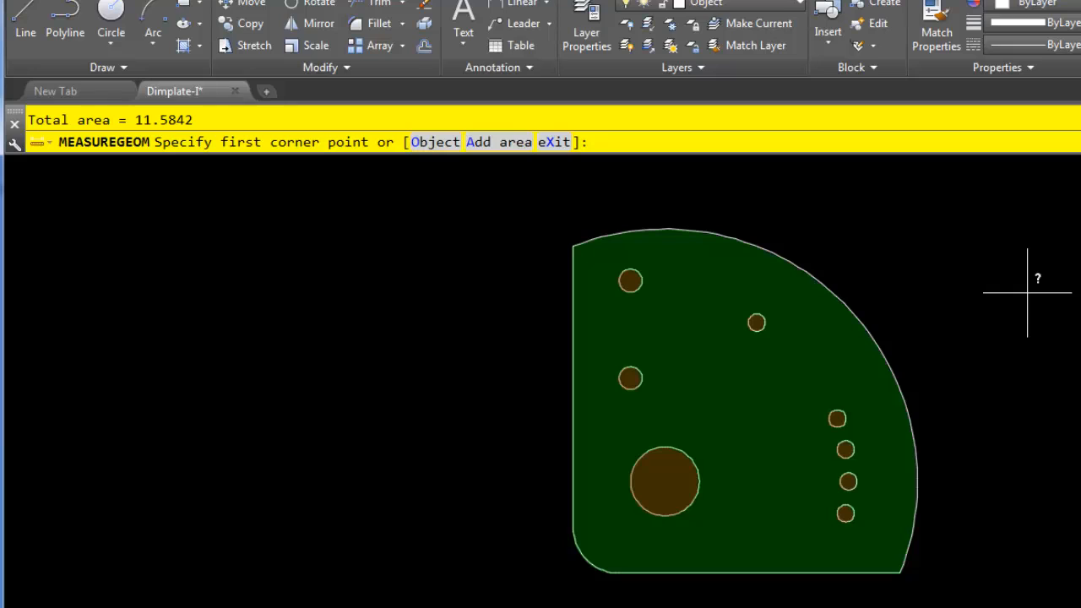
Exit Subtract mode and cancel MEASUREGEOM, keeping the 11.5842 net area.
key(Return)
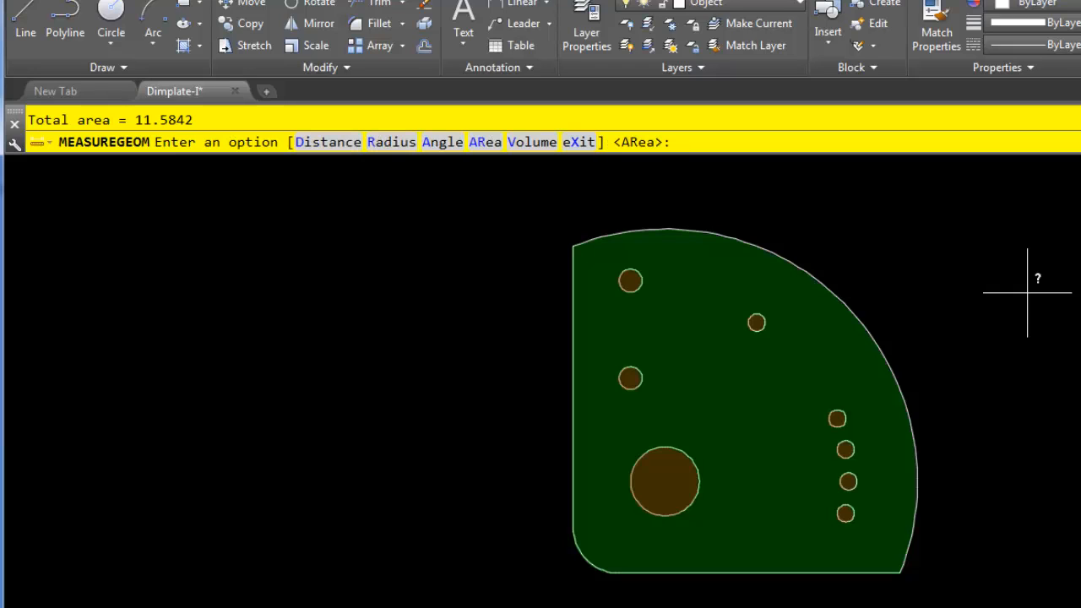
key(Escape)
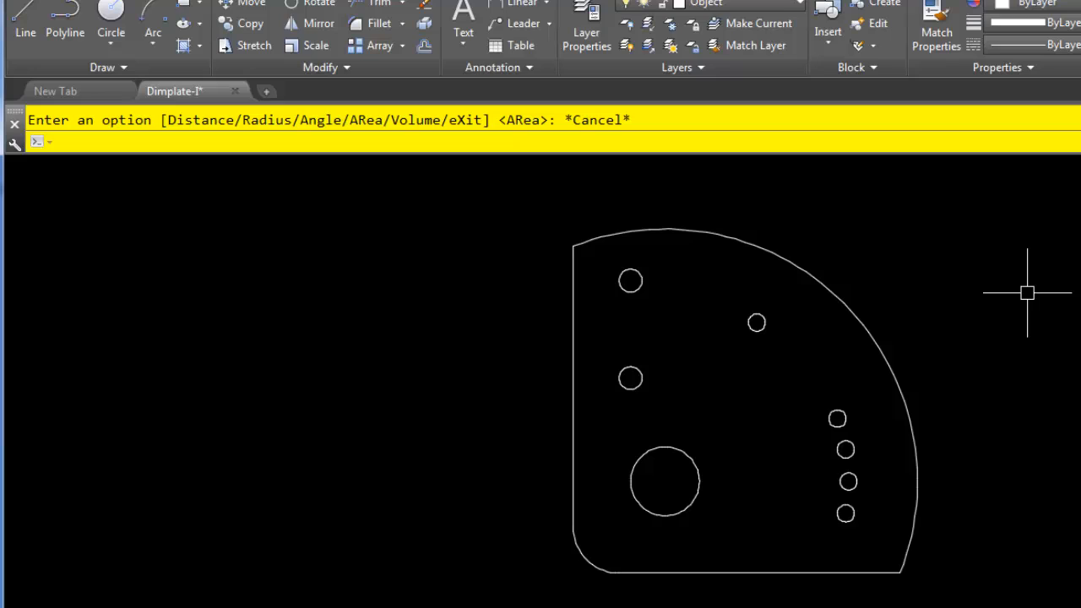